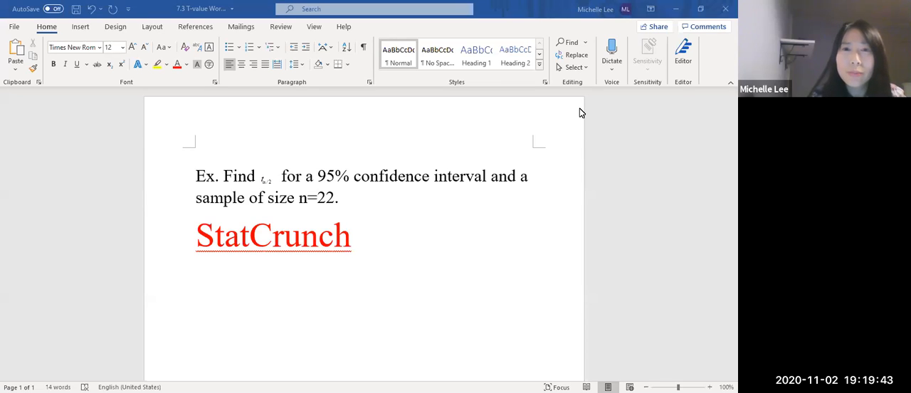
{"action": "mouse_move", "coordinate": [564, 73]}
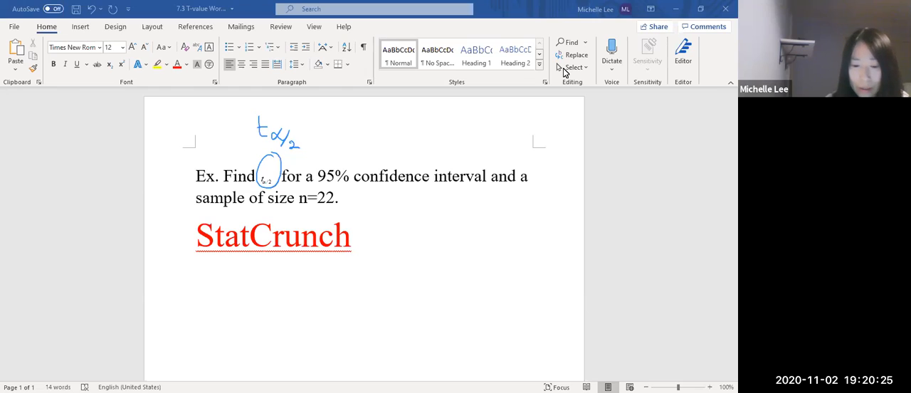
{"action": "left_click_drag", "start_coordinate": [376, 207], "coordinate": [407, 192]}
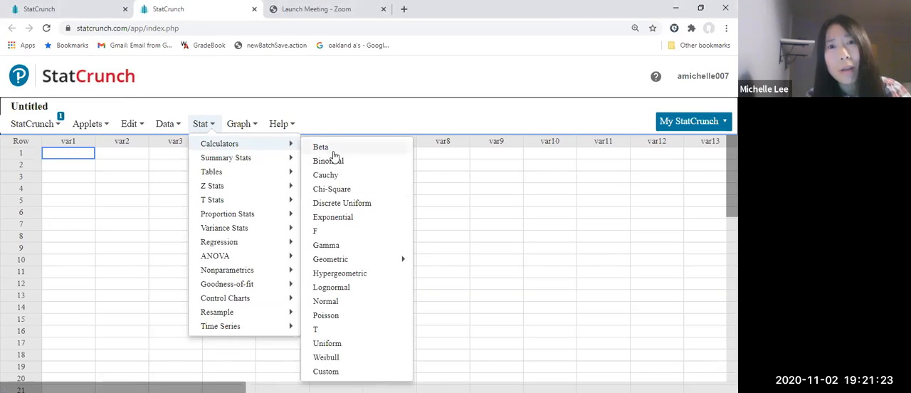
{"action": "mouse_move", "coordinate": [319, 330]}
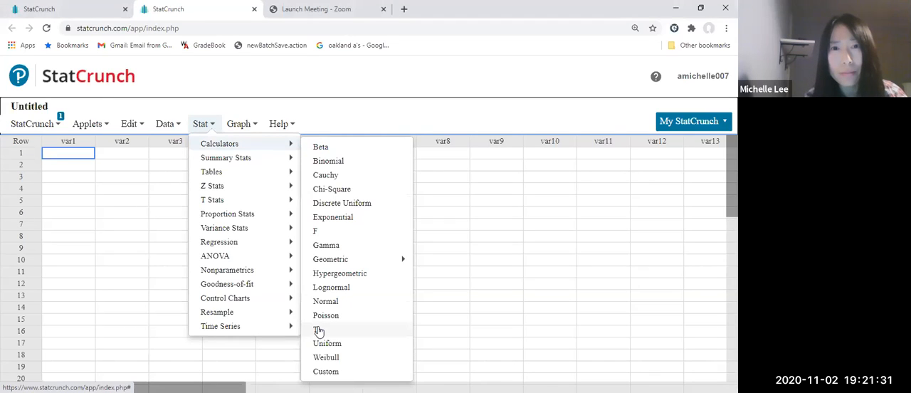
Bring up the T calculator in its Between form with the DF box ready for a new value.
{"action": "left_click", "coordinate": [315, 329]}
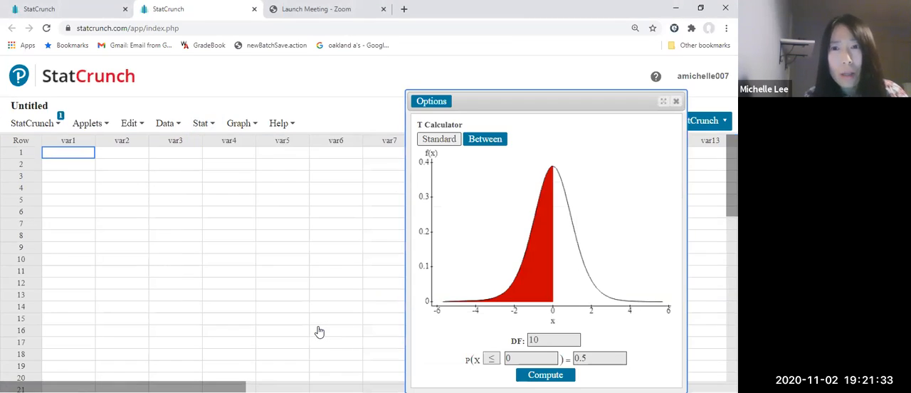
{"action": "mouse_move", "coordinate": [490, 154]}
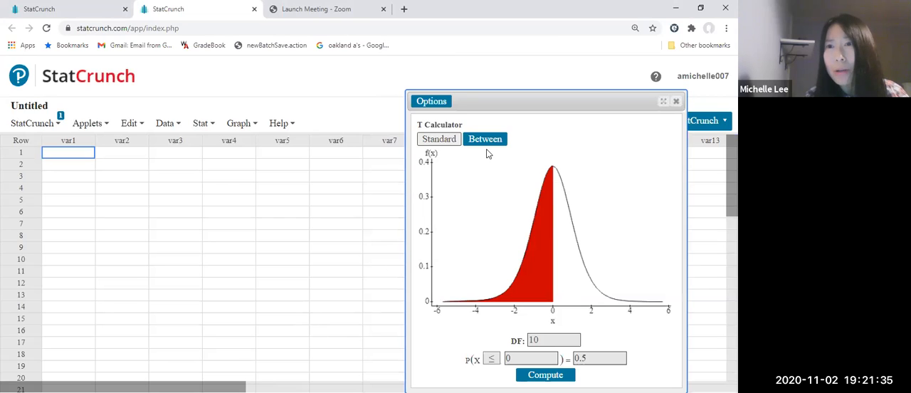
{"action": "left_click", "coordinate": [486, 139]}
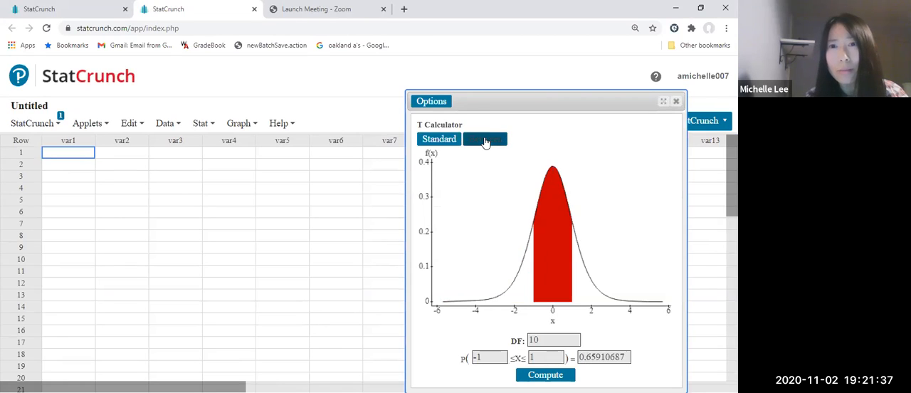
{"action": "mouse_move", "coordinate": [499, 331]}
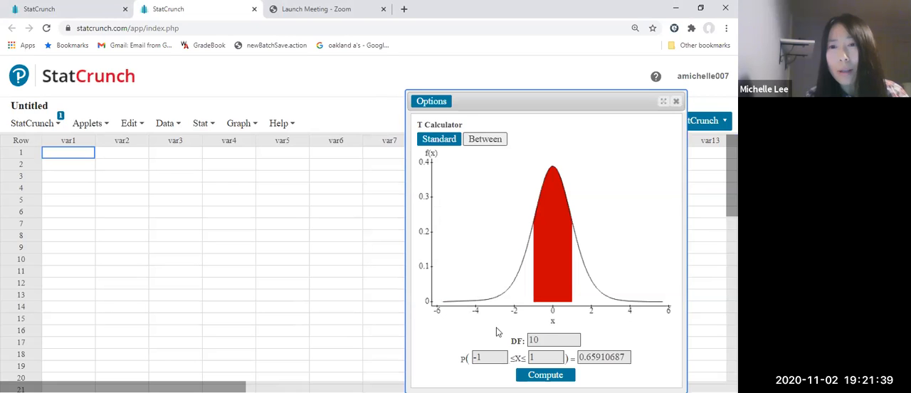
{"action": "left_click", "coordinate": [554, 339]}
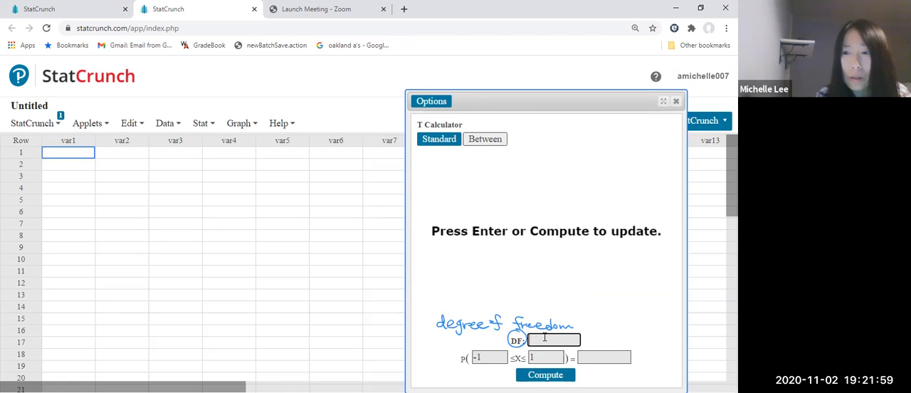
Compute the t values enclosing a central probability of 0.95 with 21 degrees of freedom, giving ±2.0796.
{"action": "type", "text": "21"}
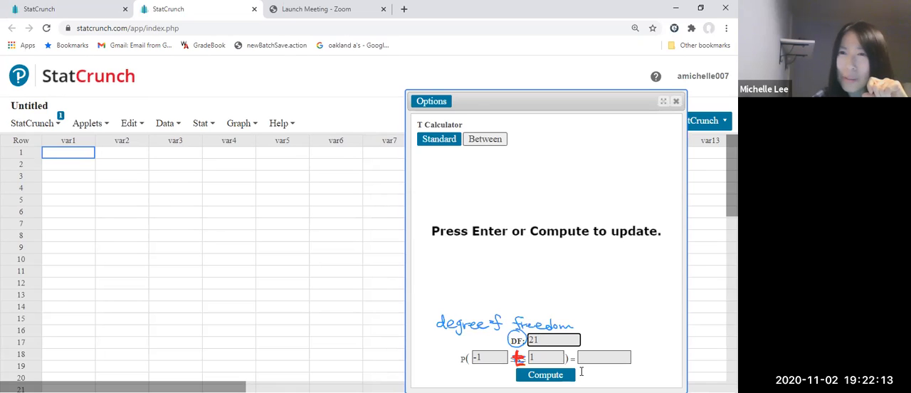
{"action": "left_click", "coordinate": [604, 356]}
{"action": "type", "text": "0.95"}
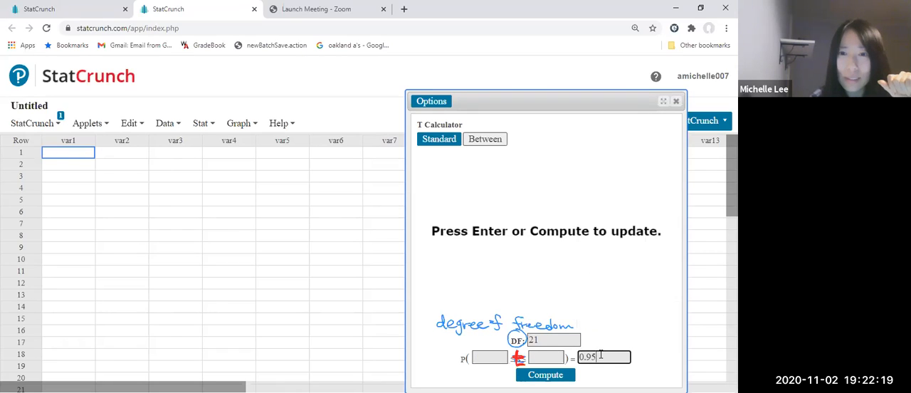
{"action": "left_click", "coordinate": [546, 375]}
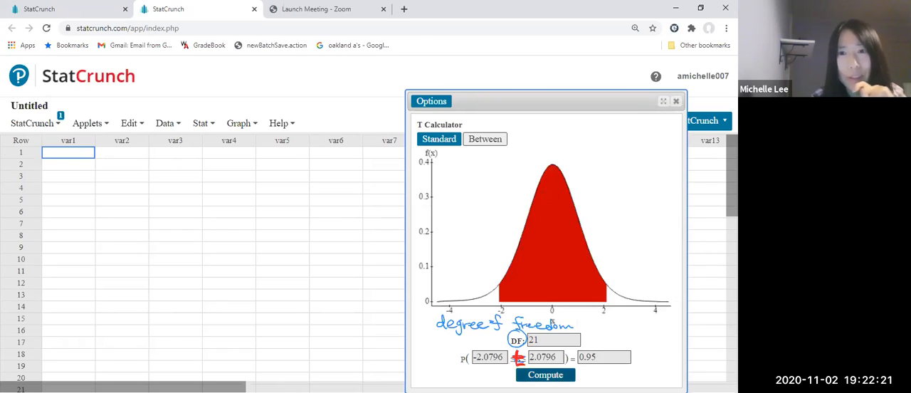